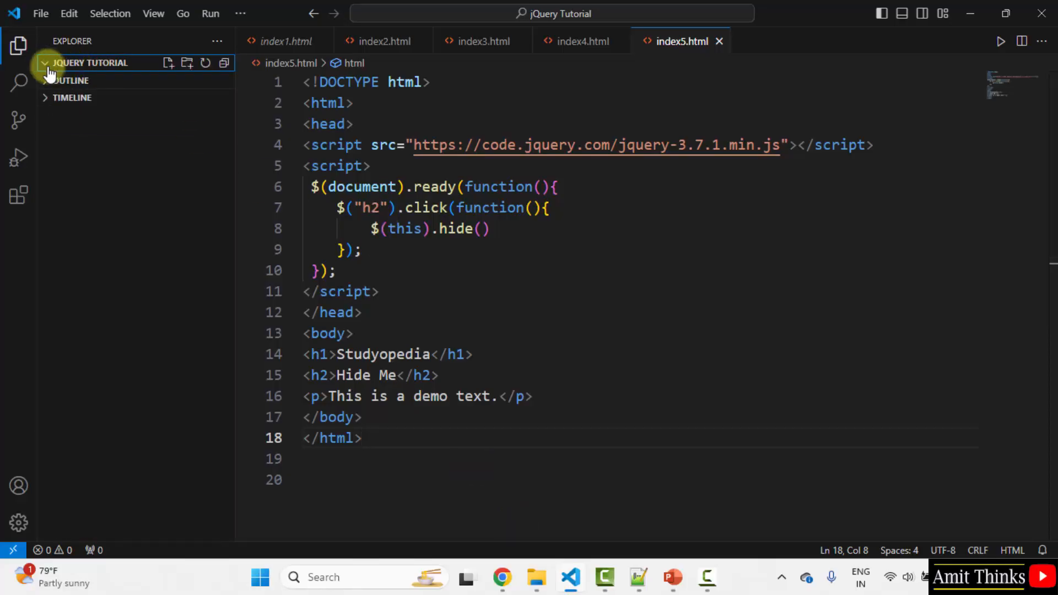
Create a new empty index6.html file in the jQuery Tutorial project folder
left_click(43, 63)
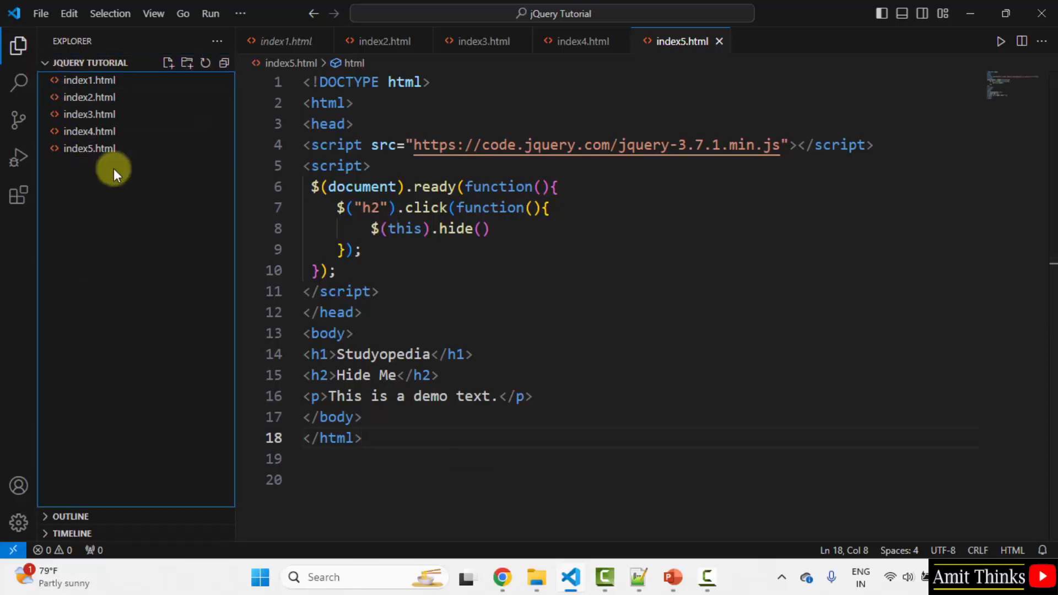
right_click(114, 174)
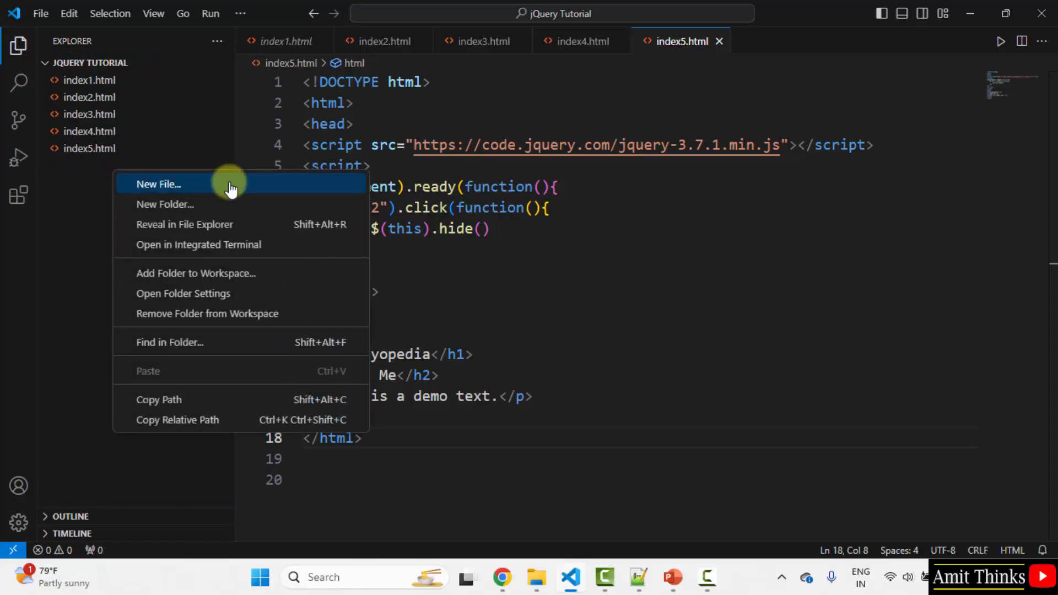
left_click(158, 184)
type("index6.html")
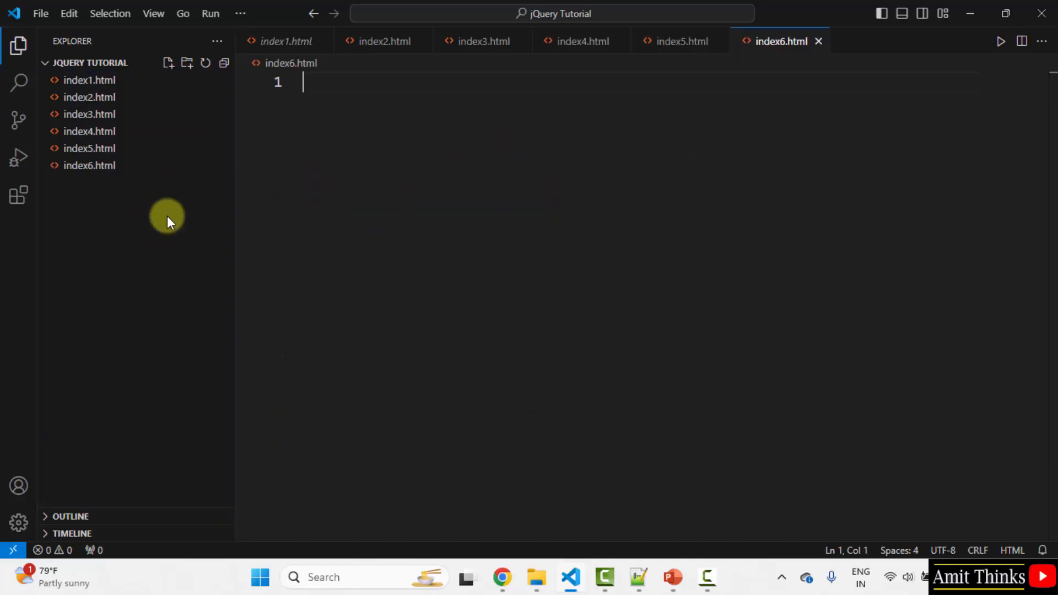
mouse_move(88, 79)
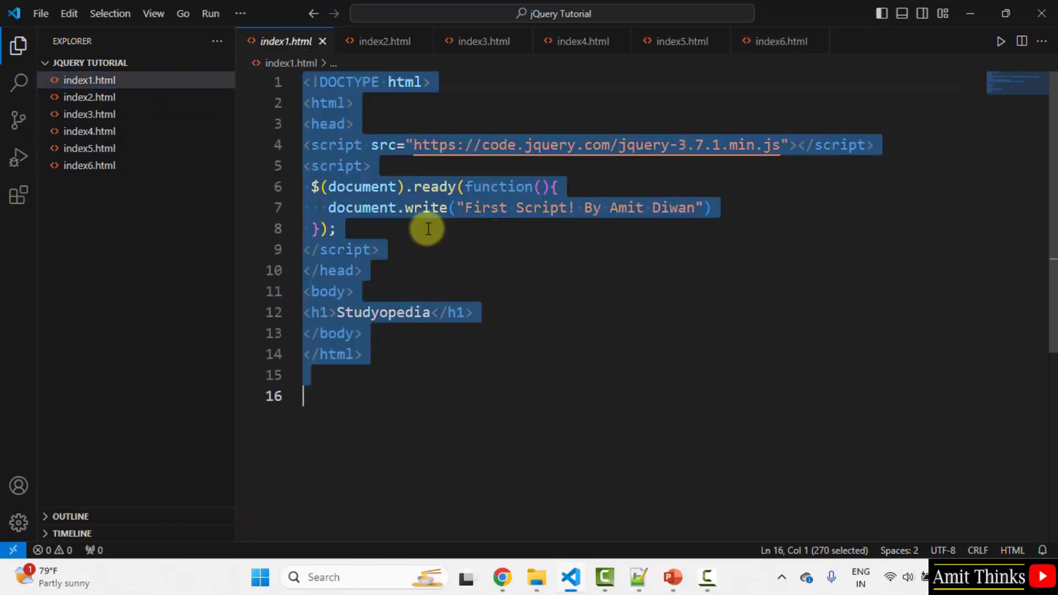
Paste index1.html's page template into index6.html and remove the document.write line
right_click(427, 229)
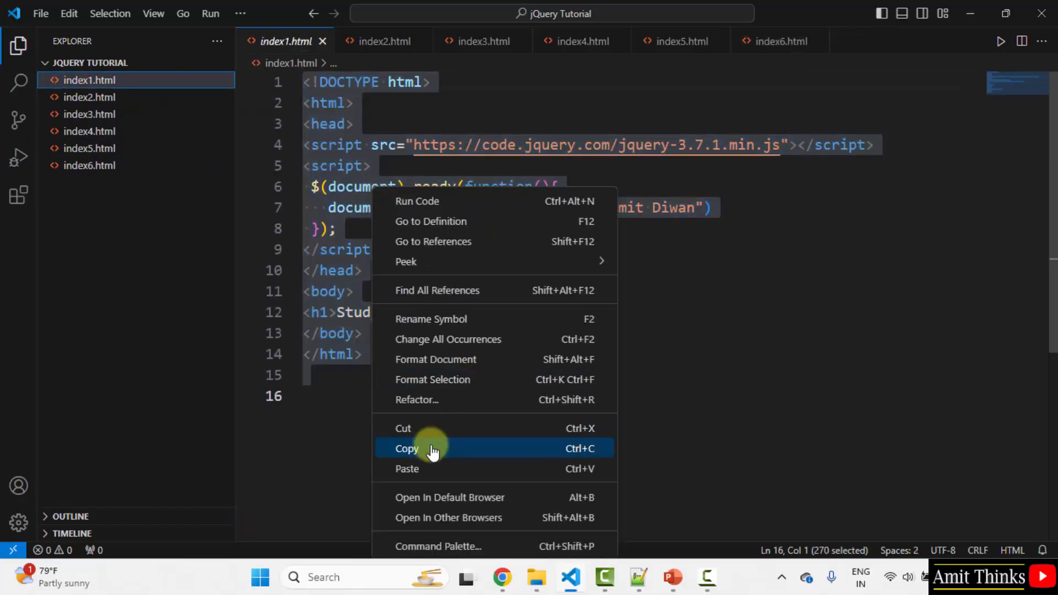
left_click(406, 448)
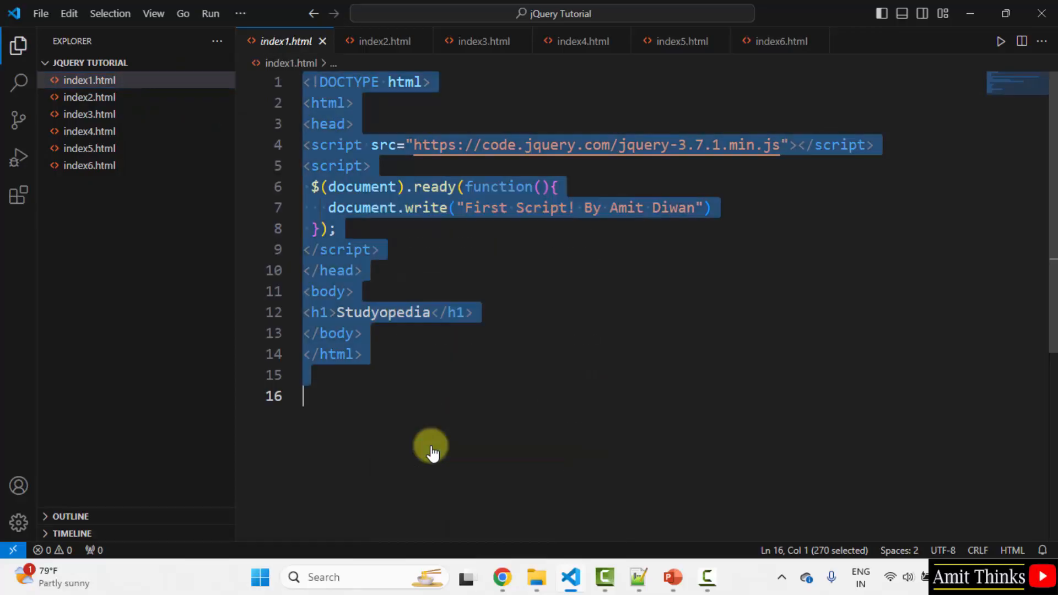
right_click(317, 121)
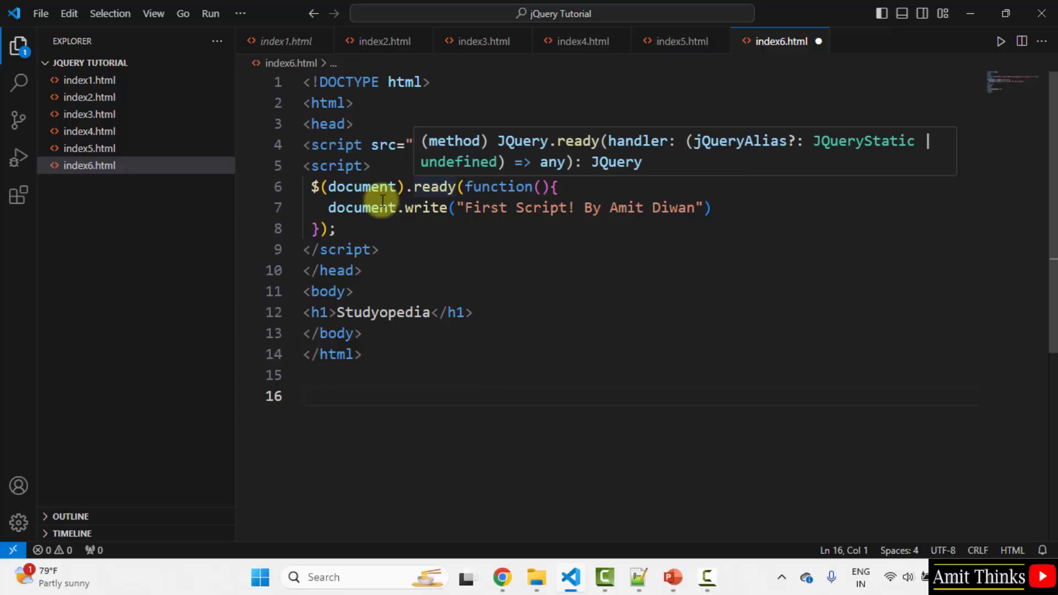
double_click(335, 145)
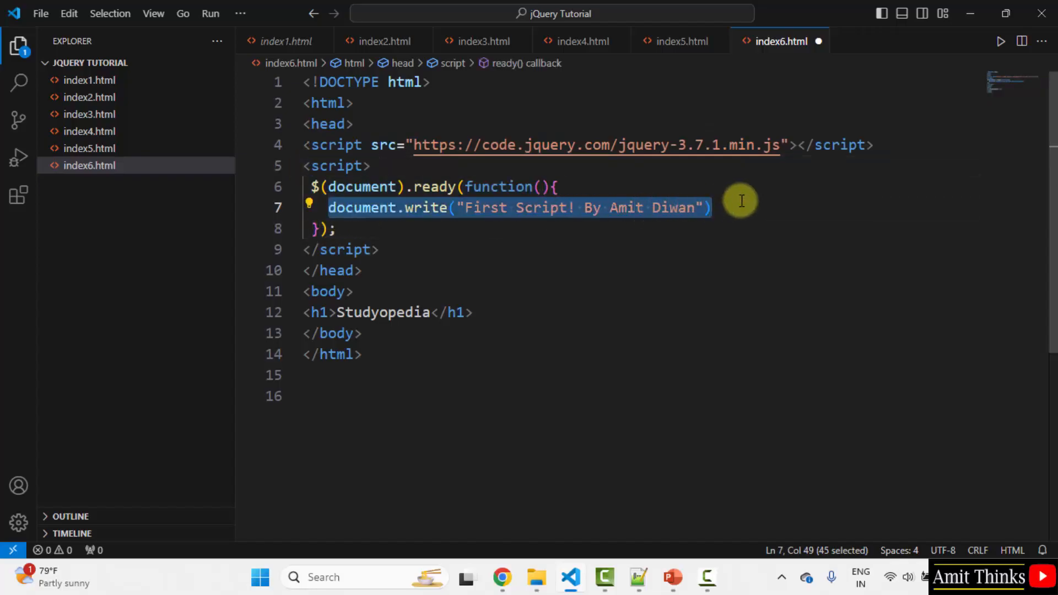
key("Delete")
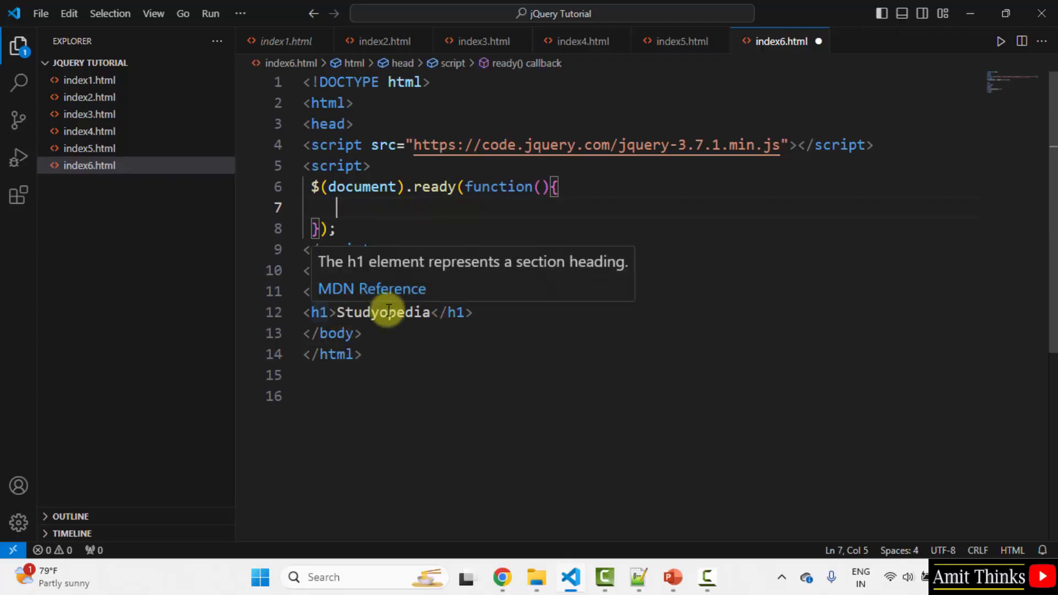
mouse_move(494, 316)
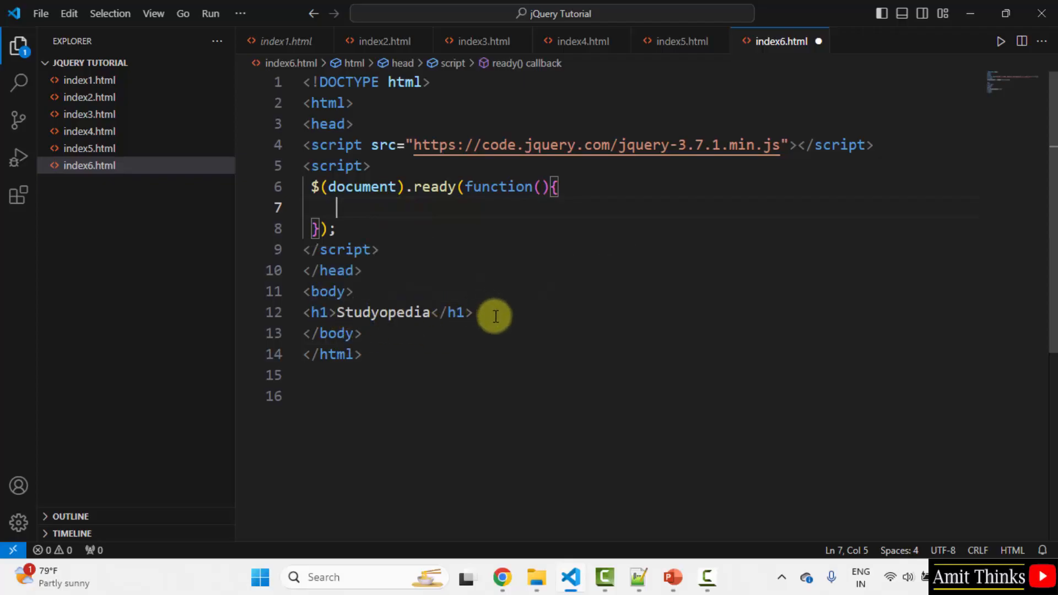
Add a paragraph 'This is a demo text to play with.' below the Studyopedia heading
left_click(475, 312)
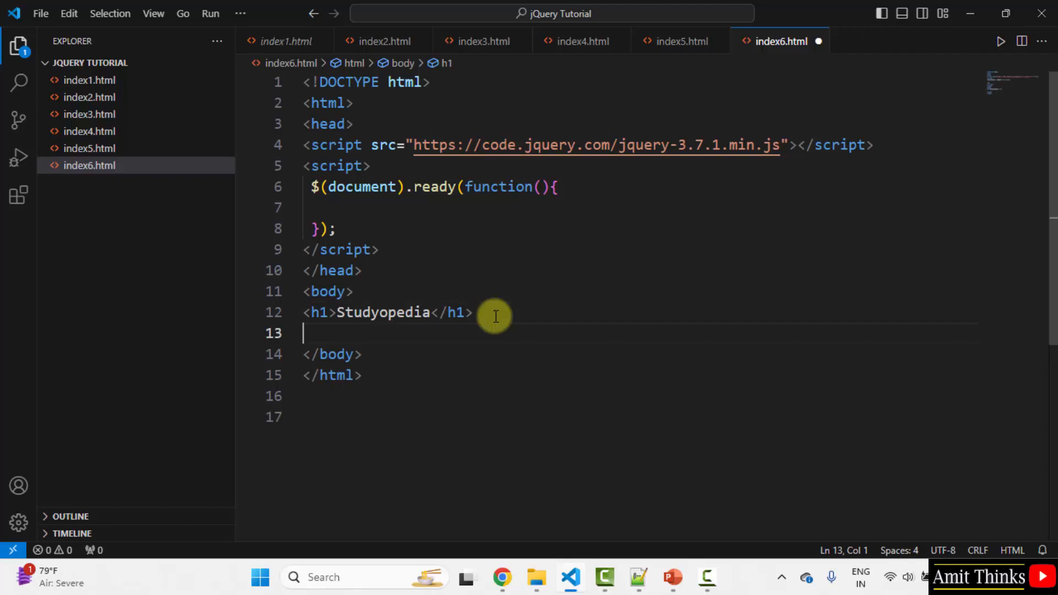
mouse_move(360, 334)
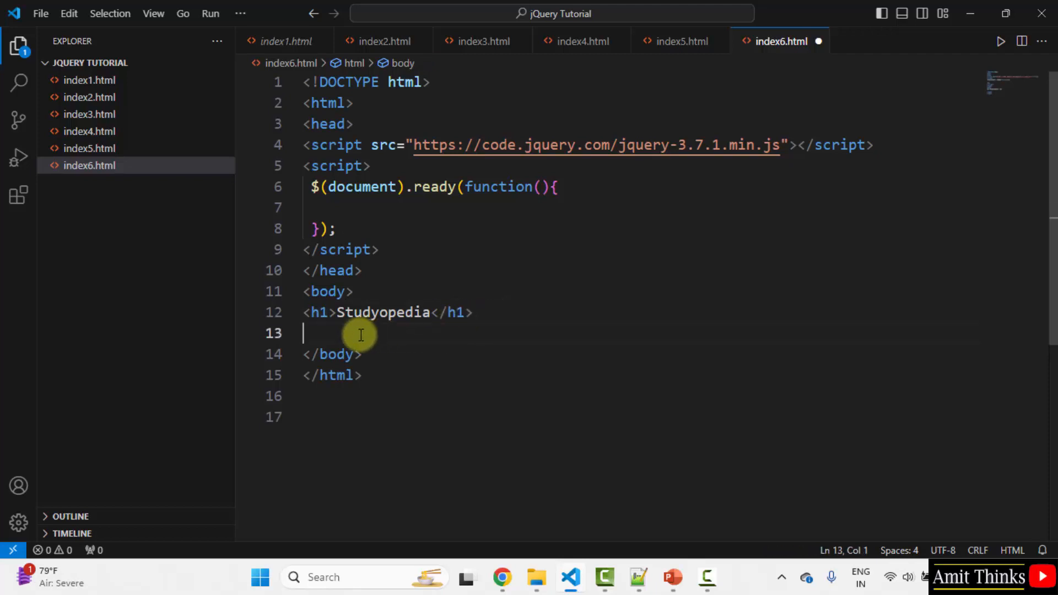
type("<p>")
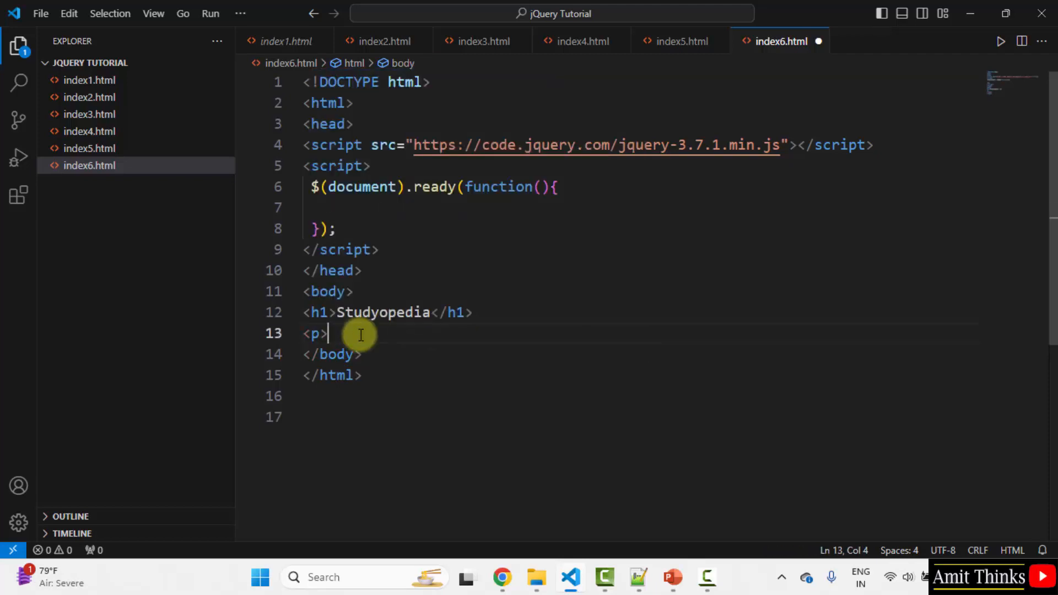
type("This is a d</p>")
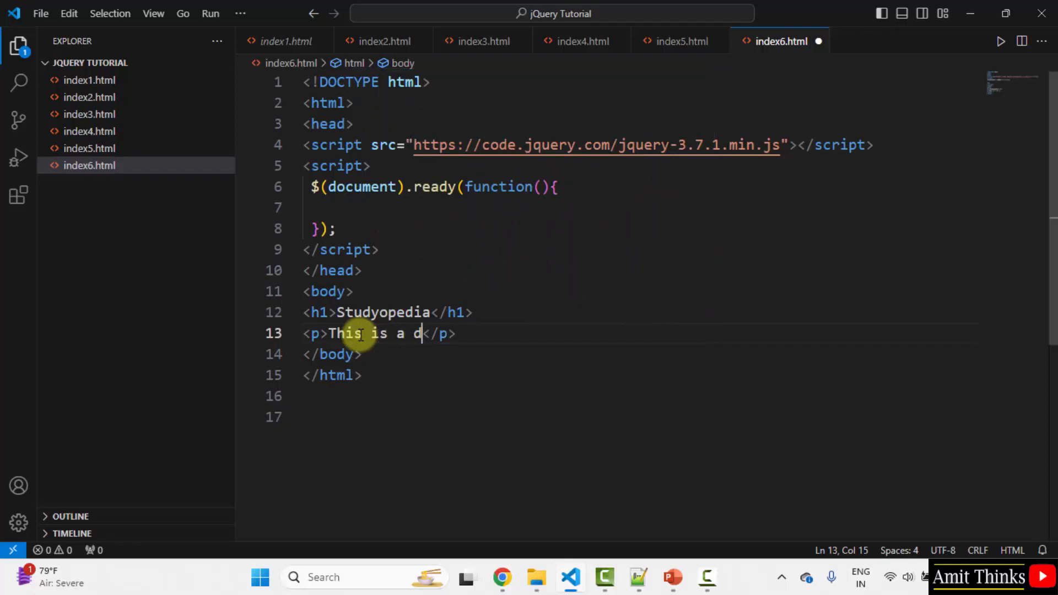
type("emo text to p")
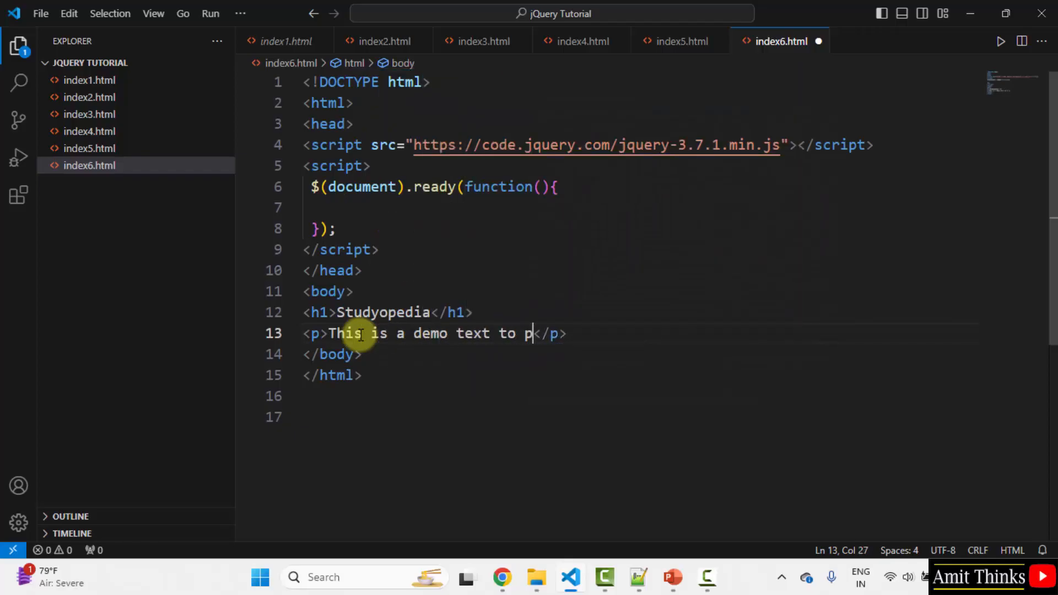
type("lay with.")
type("<h2></h2>")
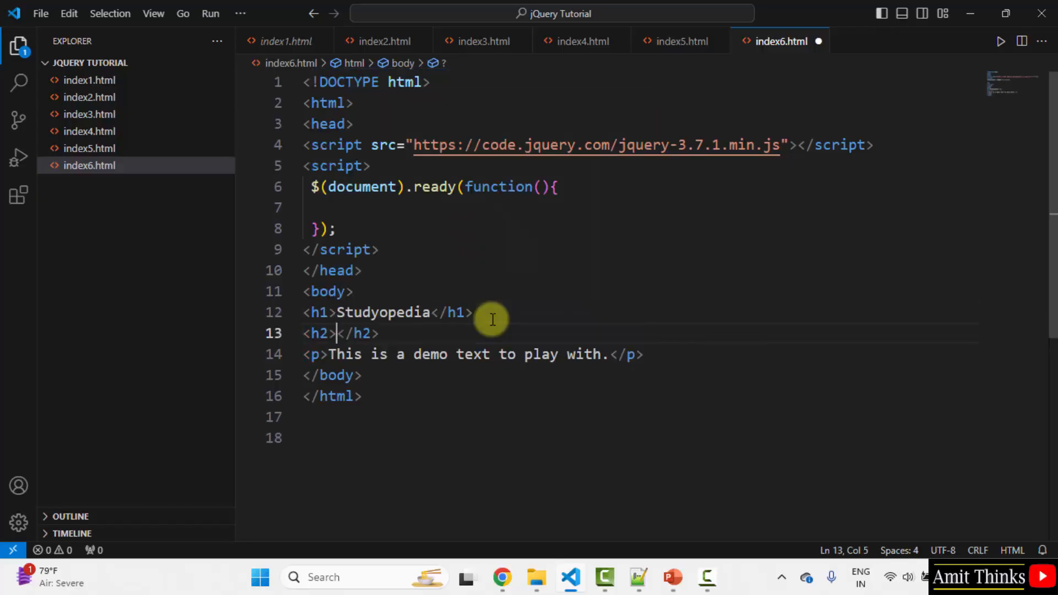
Add two h2 headings reading 'Hide Text' and 'Show Text' above the paragraph
type("H")
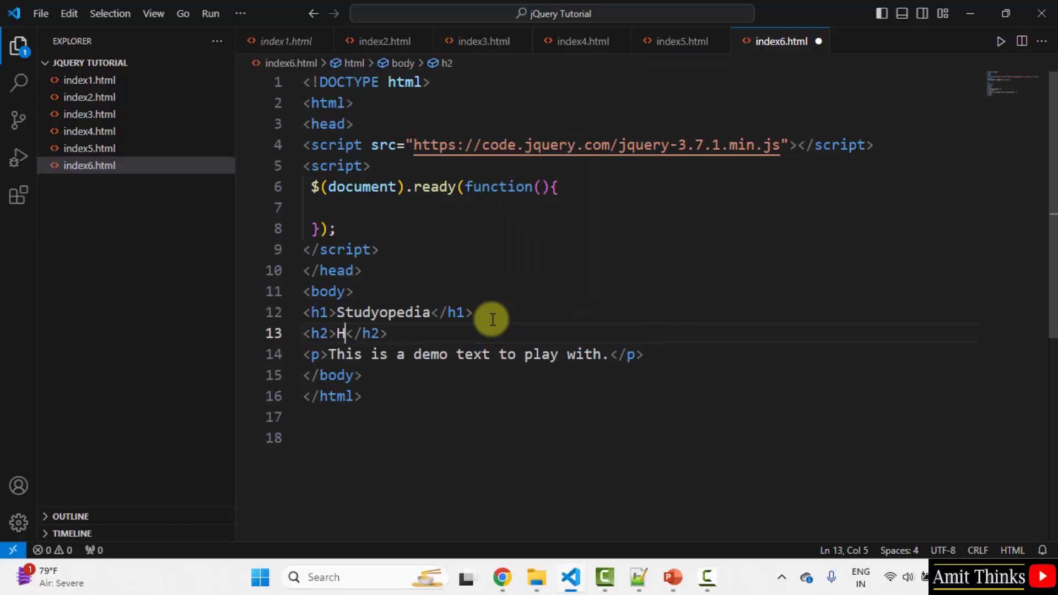
type("ide Text")
type("<h2></h2>")
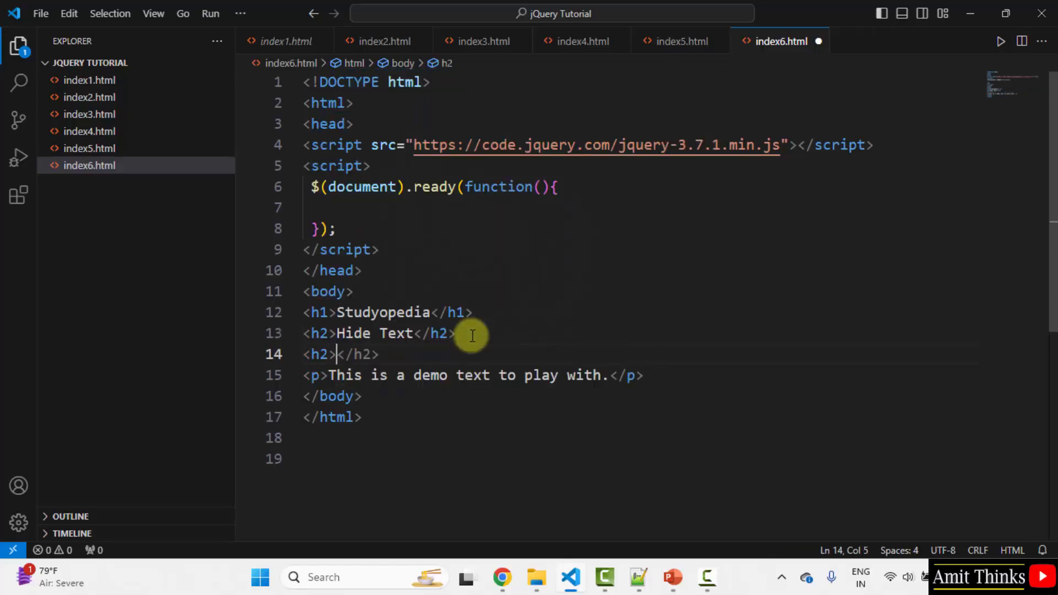
type("Shpw")
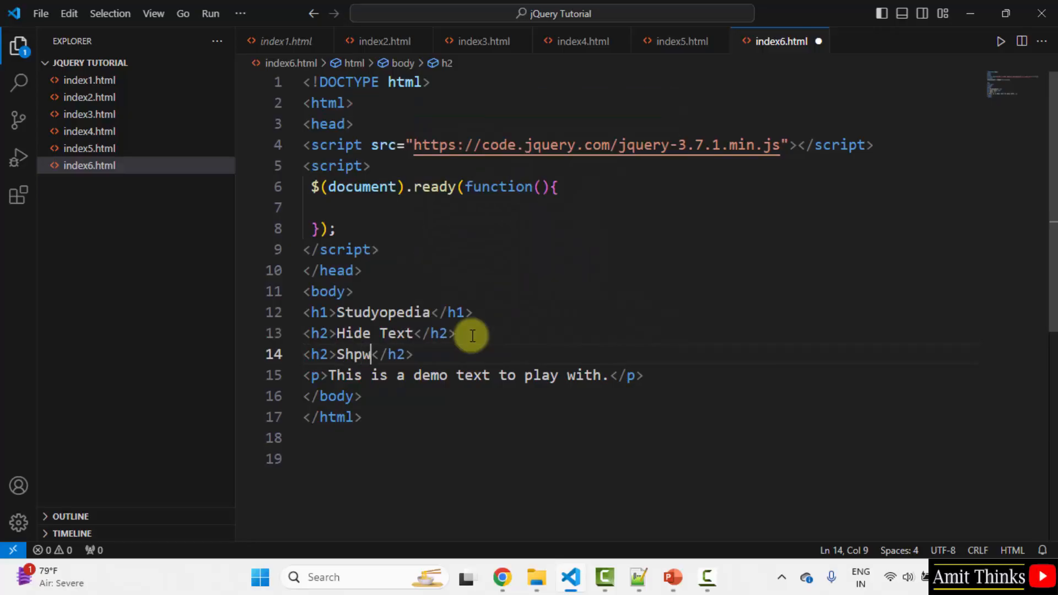
type("Show Text")
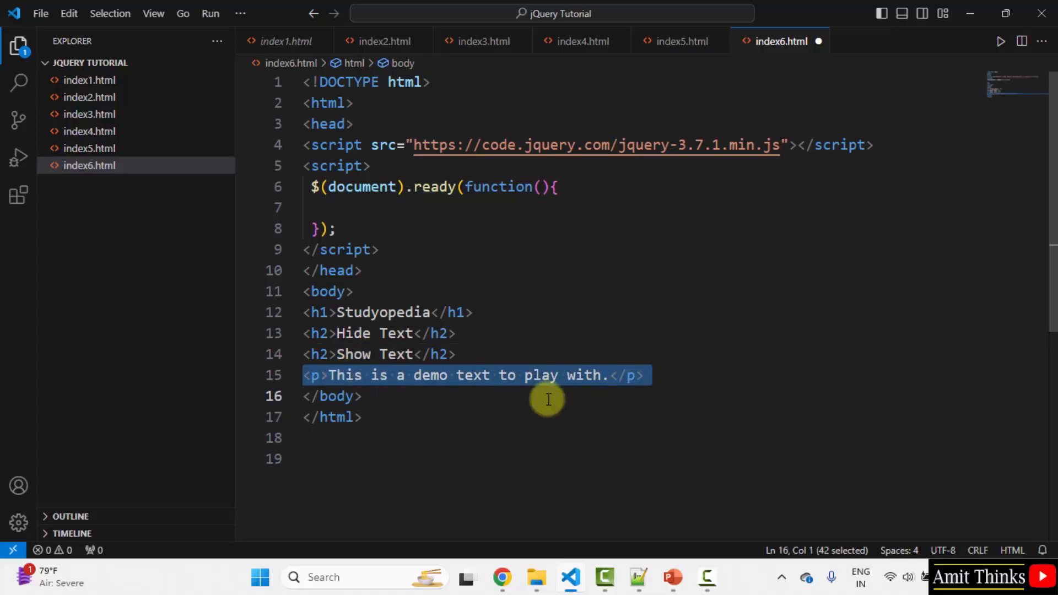
left_click(468, 375)
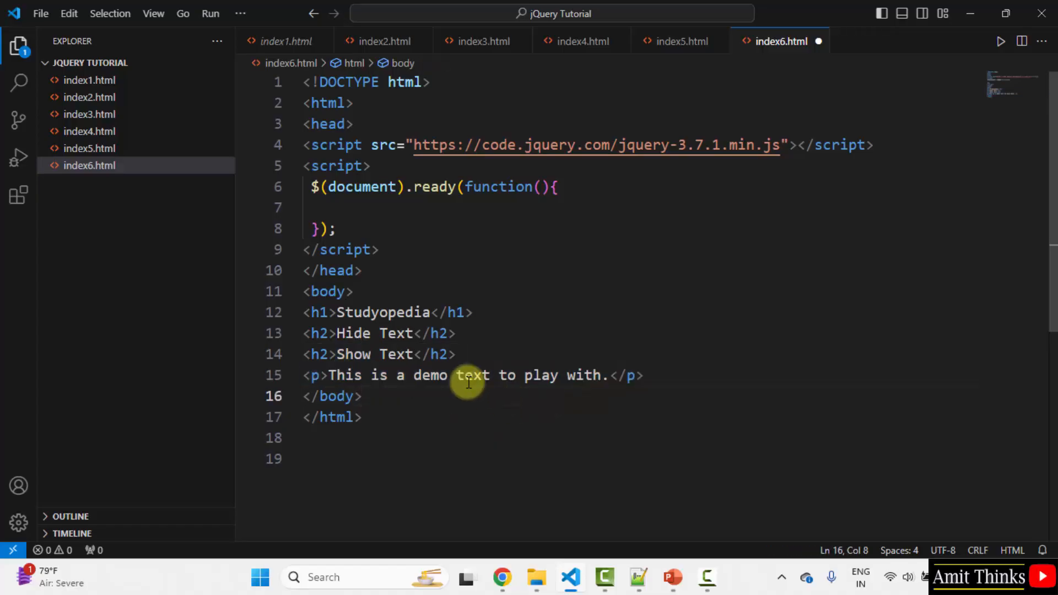
mouse_move(353, 333)
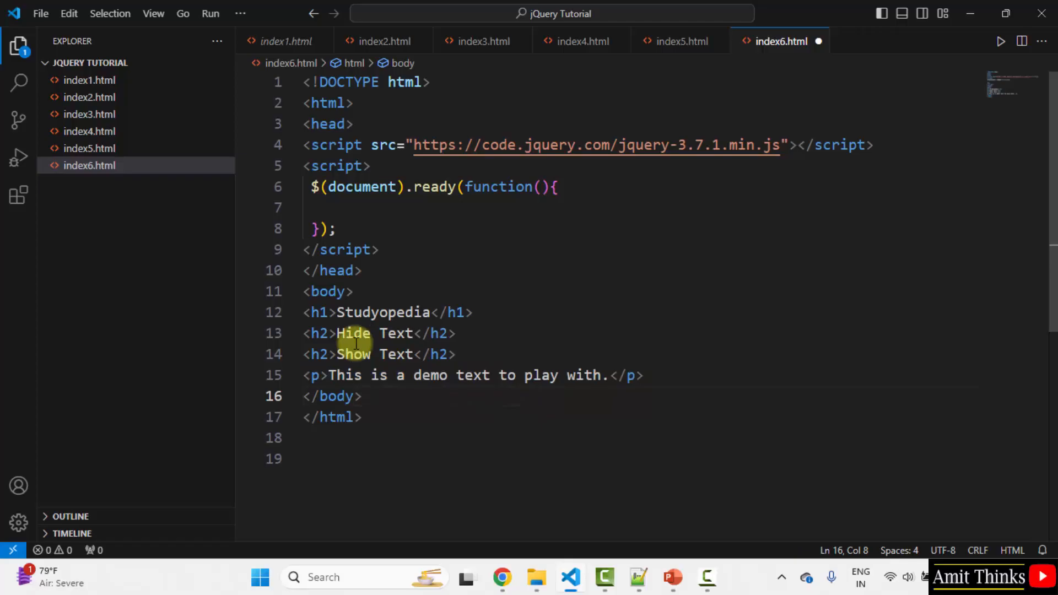
Give the Hide Text heading class 'hideme' and the Show Text heading class 'showme'
type("class")
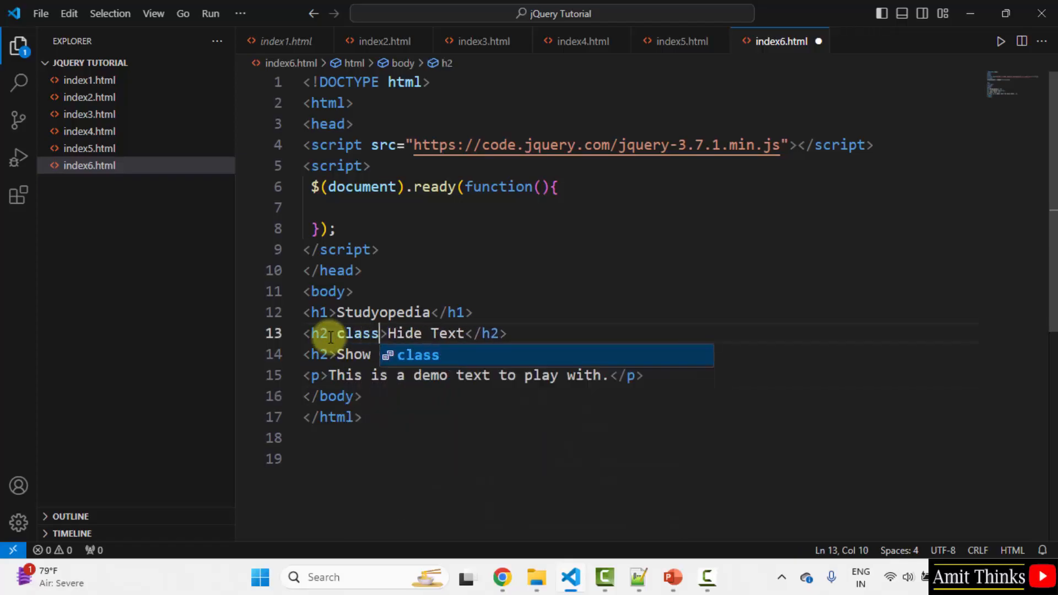
type("=\"")
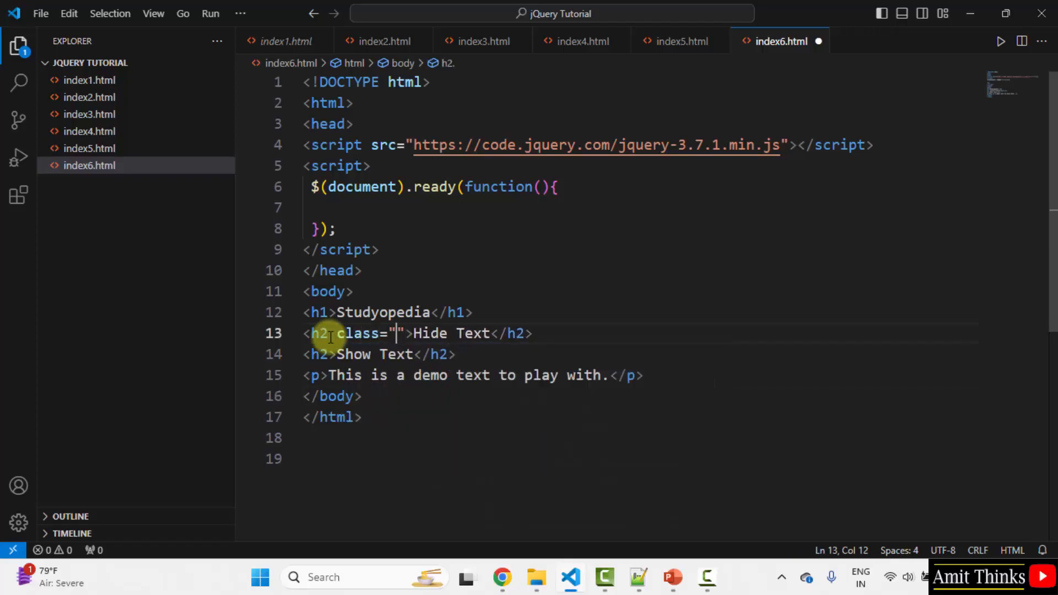
type("hideme")
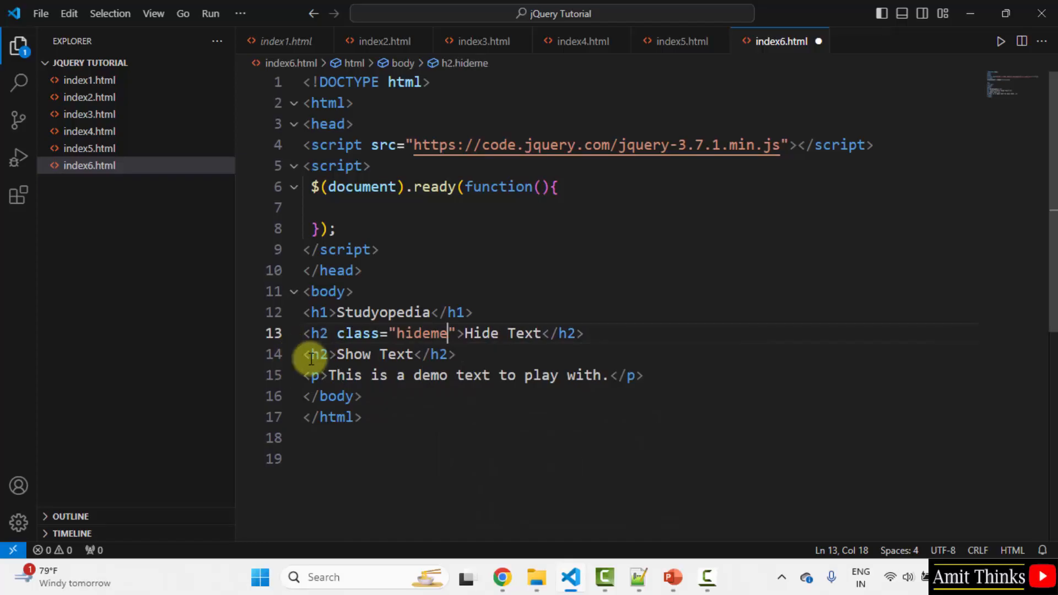
type("class=\"\"")
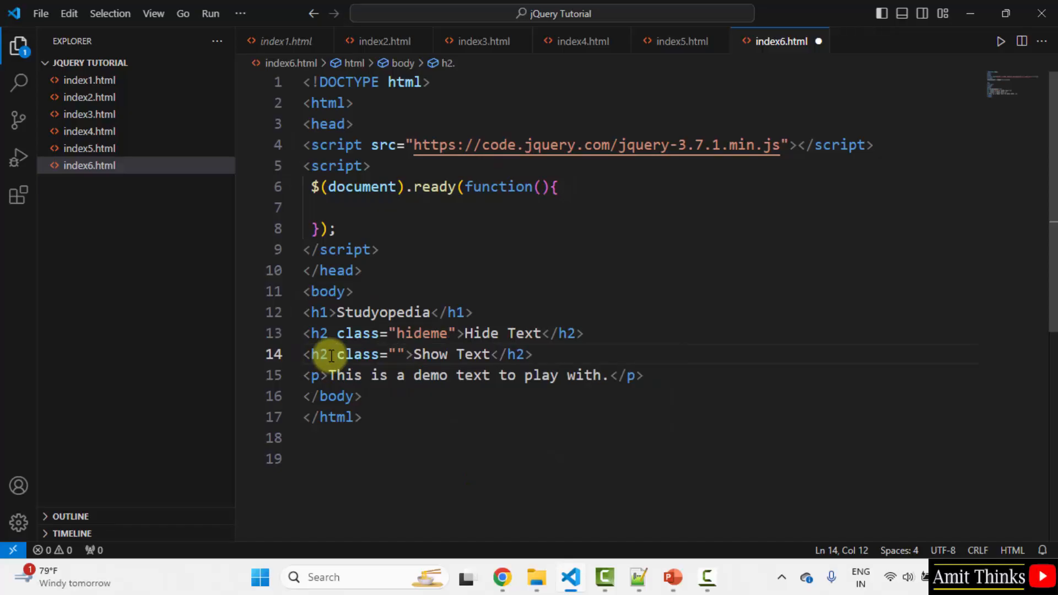
type("showme")
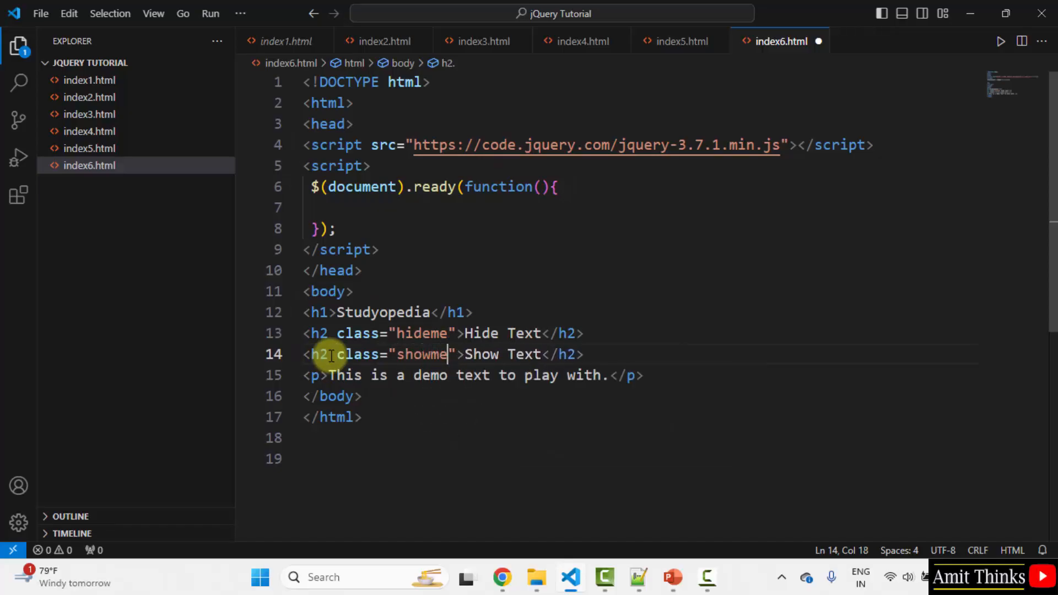
left_click(378, 207)
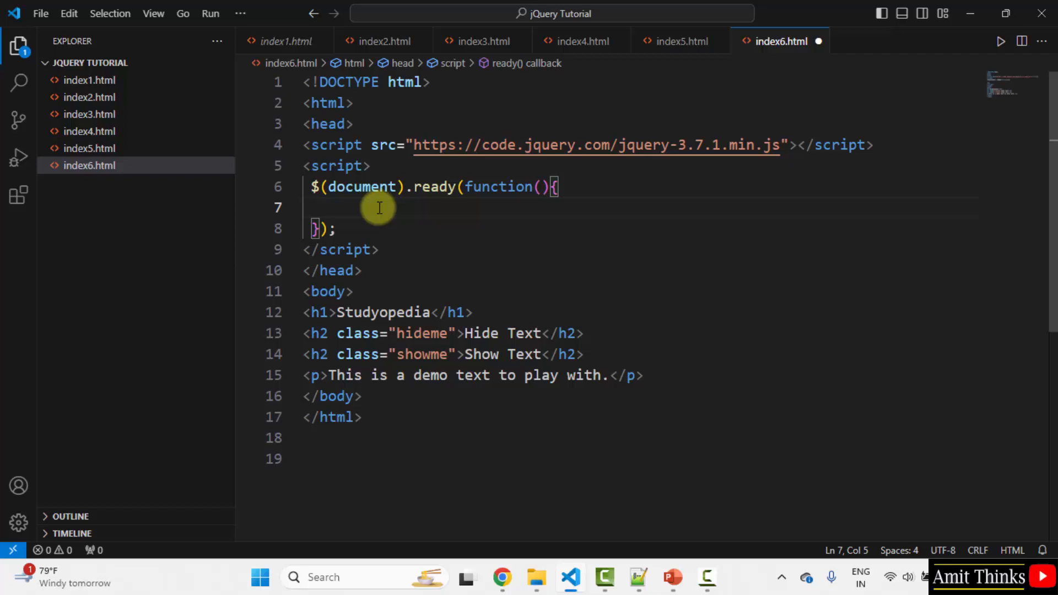
Write a $(".hideme").click handler inside document.ready that calls $("p").hide()
type("$()")
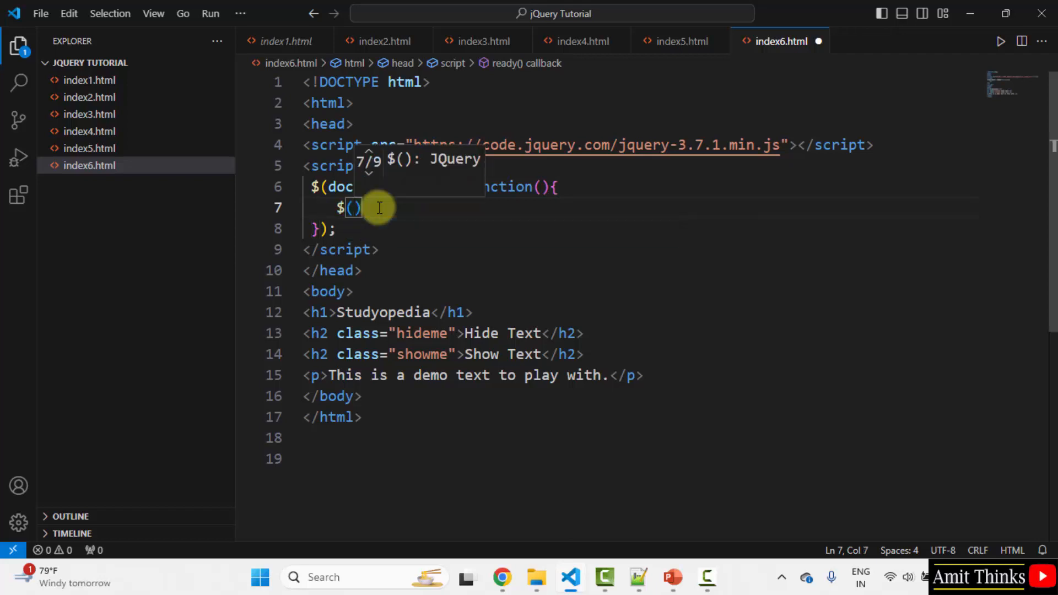
type("\"")
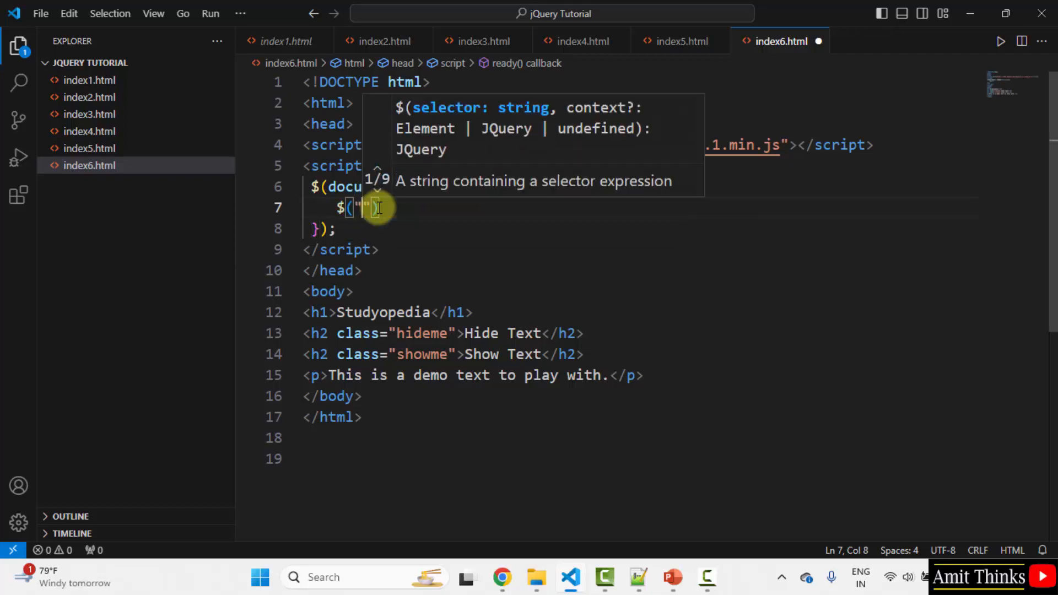
type("hideme")
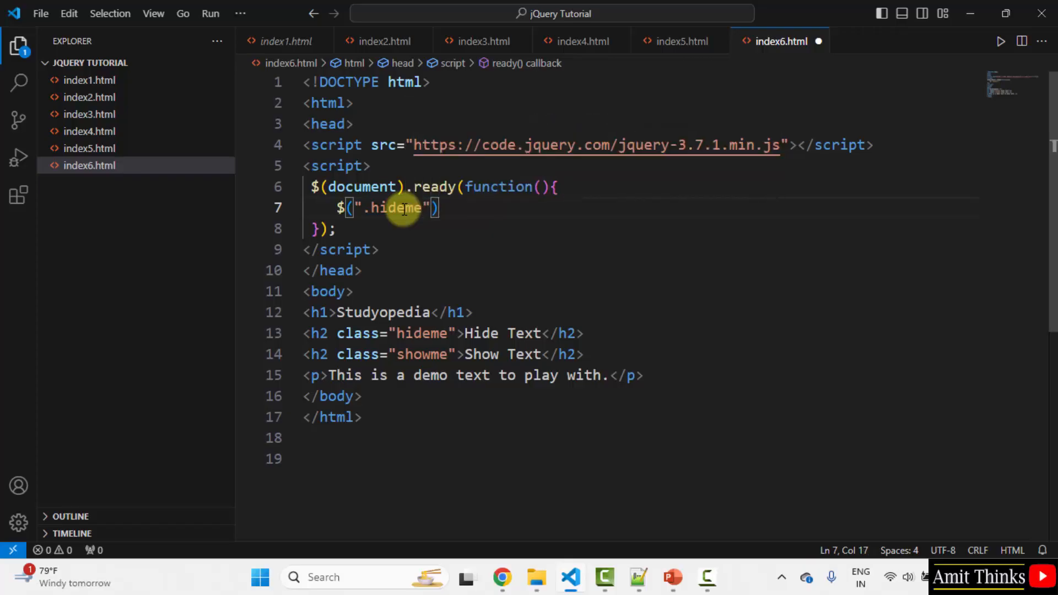
type(".click(){")
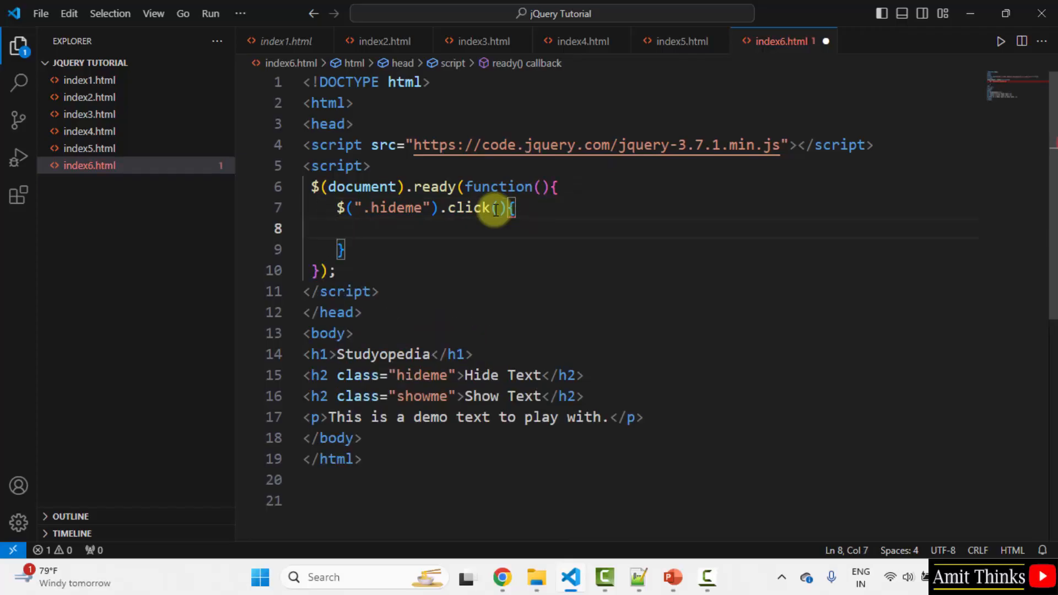
type("$()")
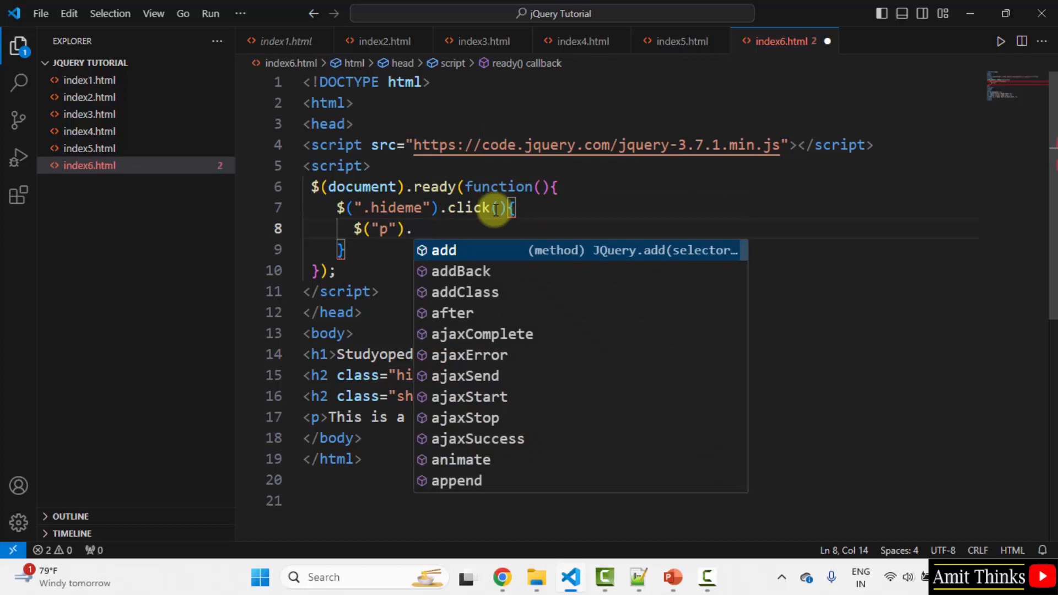
type("hide()")
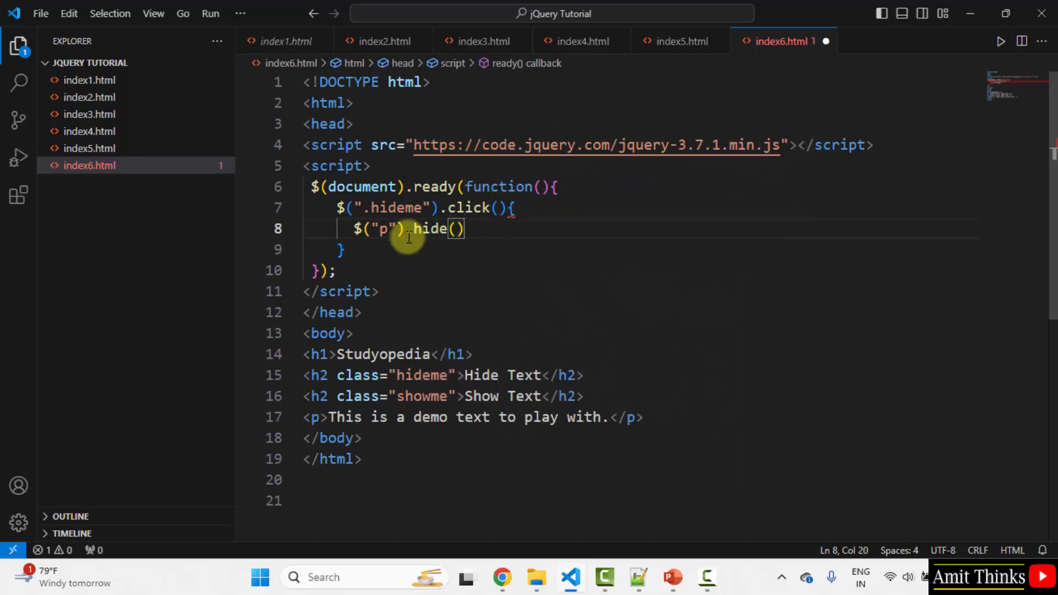
left_click(344, 250)
type(");")
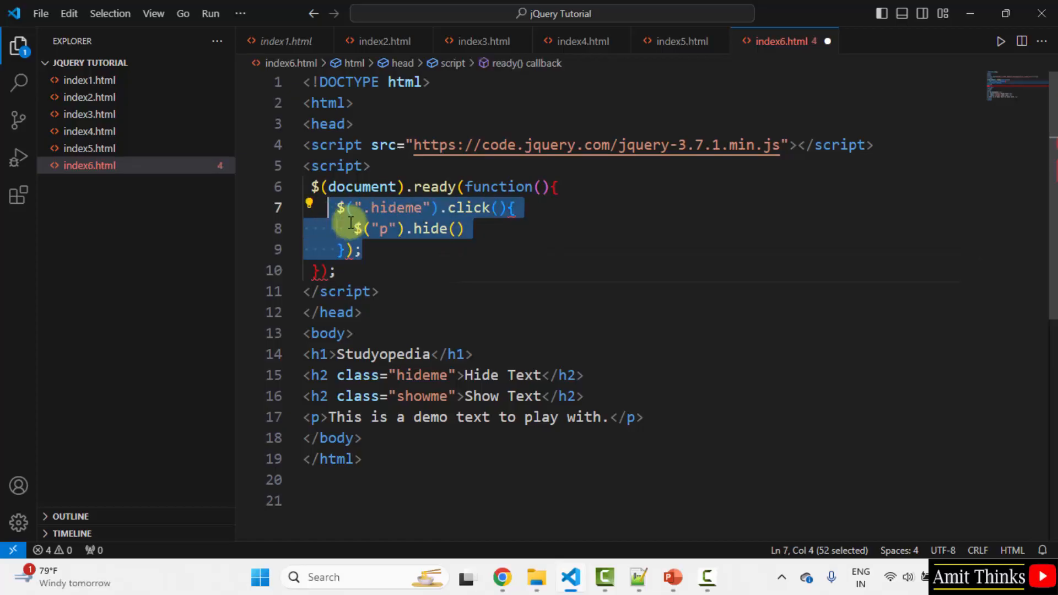
Duplicate the handler as $(".showme").click calling $("p").show(), with semicolons
left_click(362, 249)
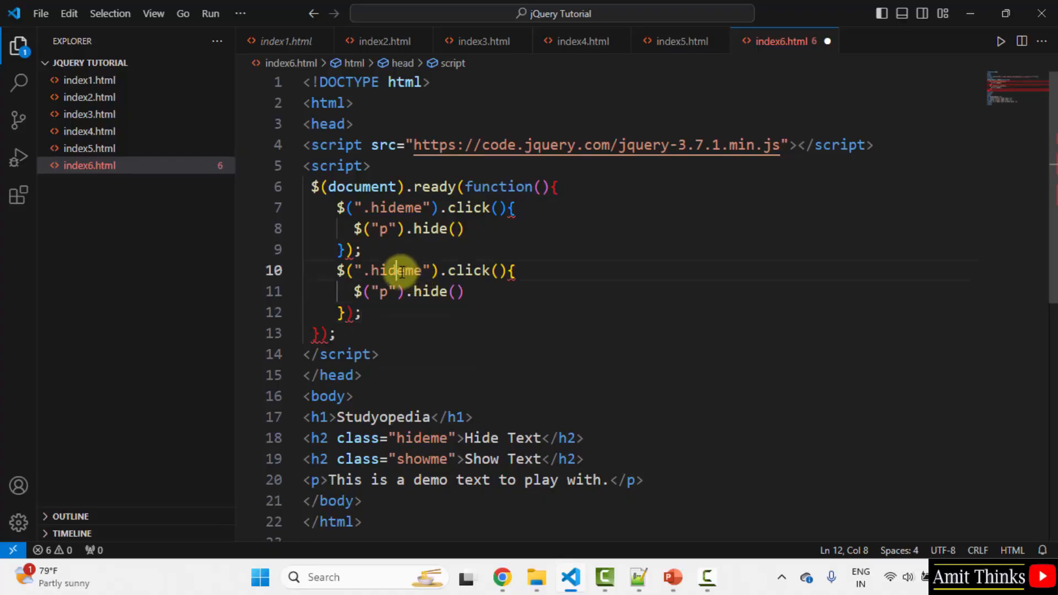
double_click(421, 459)
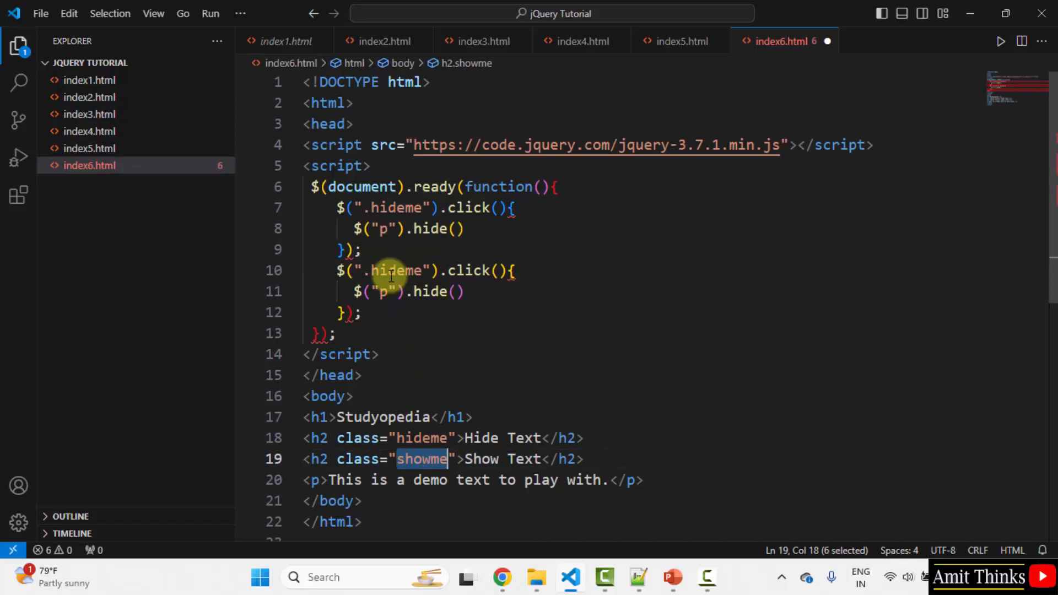
type("showme")
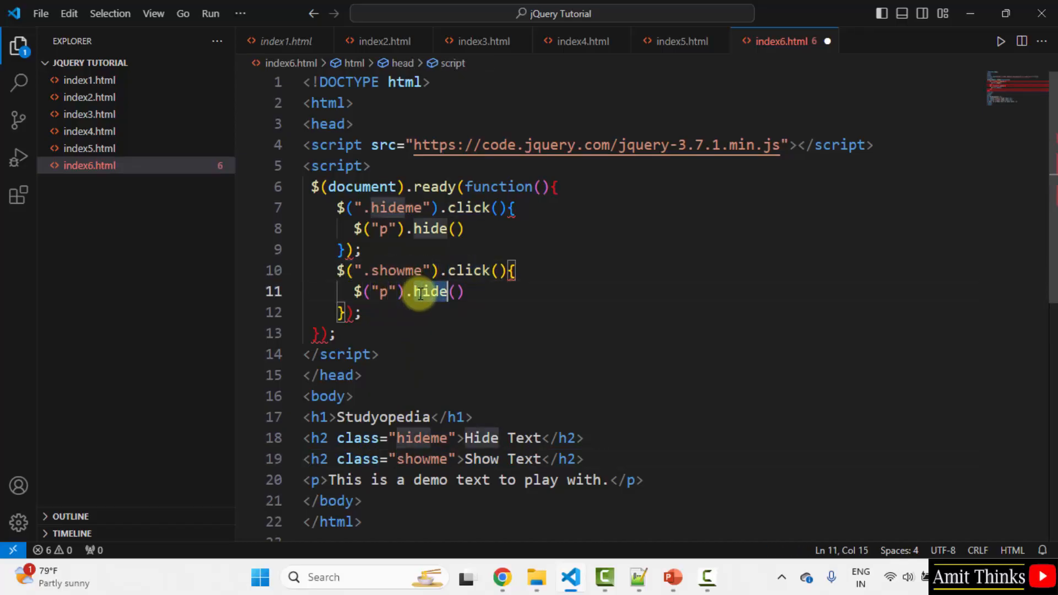
type("show")
left_click(643, 229)
type(";")
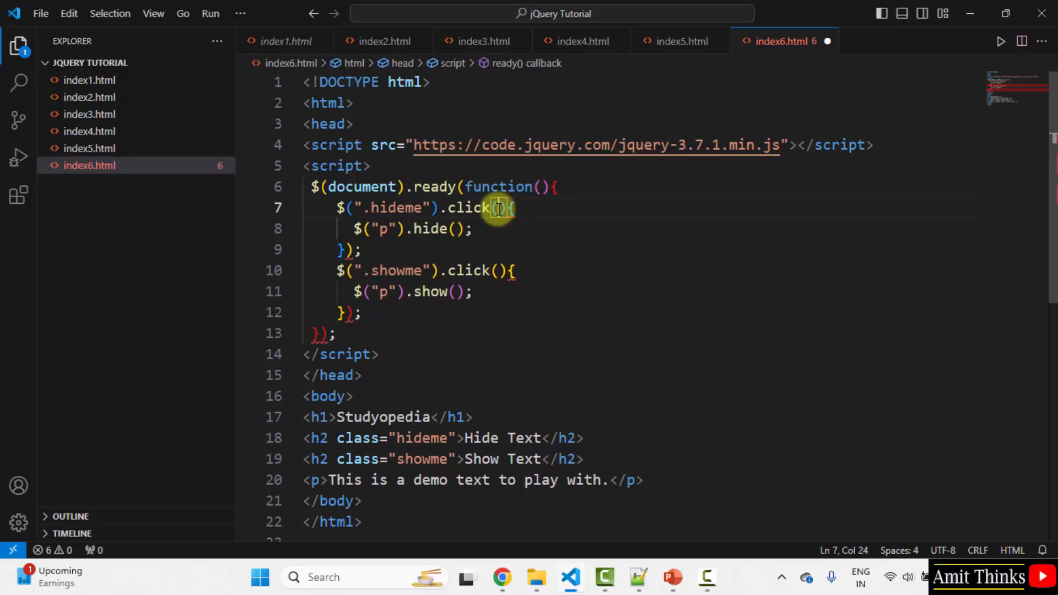
Wrap both click handlers' bodies in function(){ } callbacks and save index6.html
type("function(")
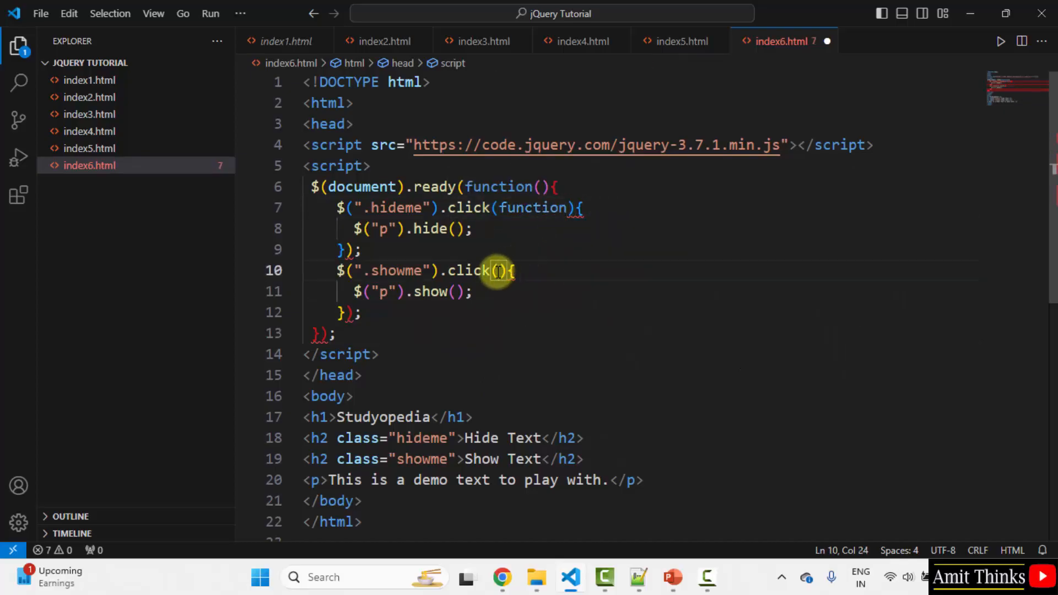
type("function(")
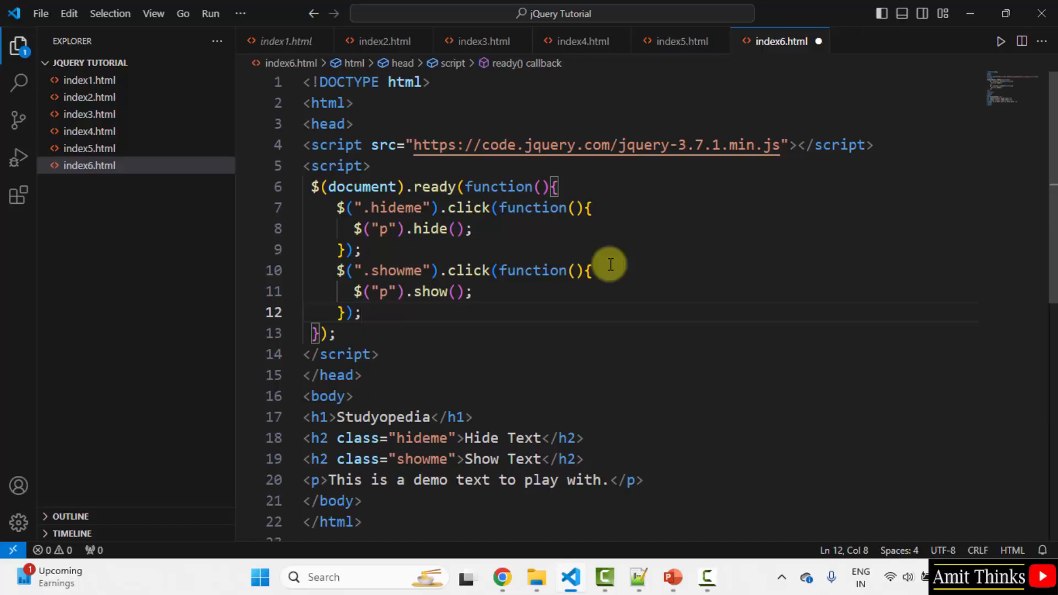
left_click(39, 13)
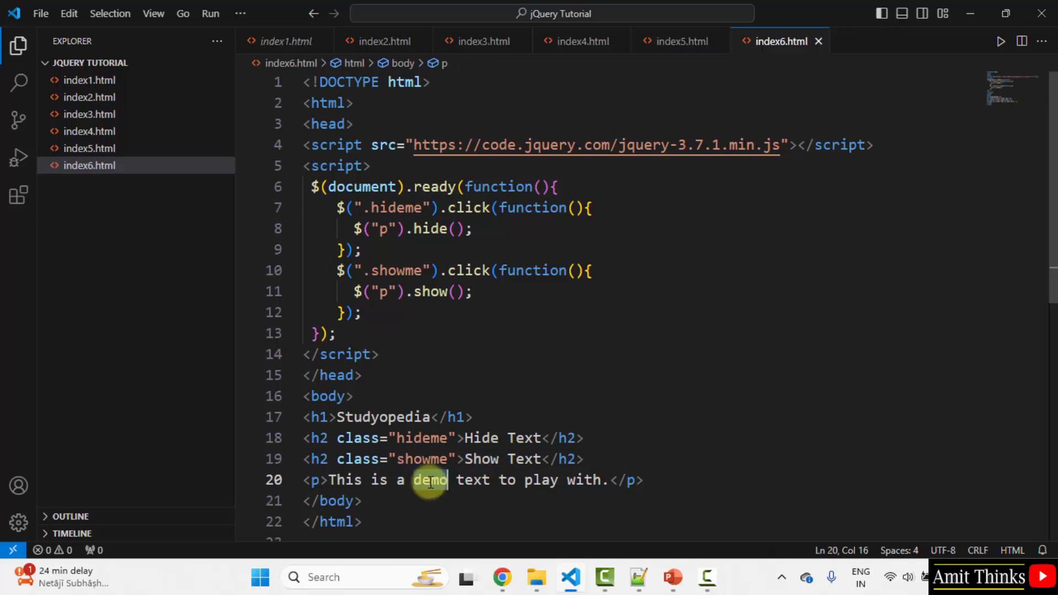
Launch index6.html in the default browser from the editor
left_click(370, 103)
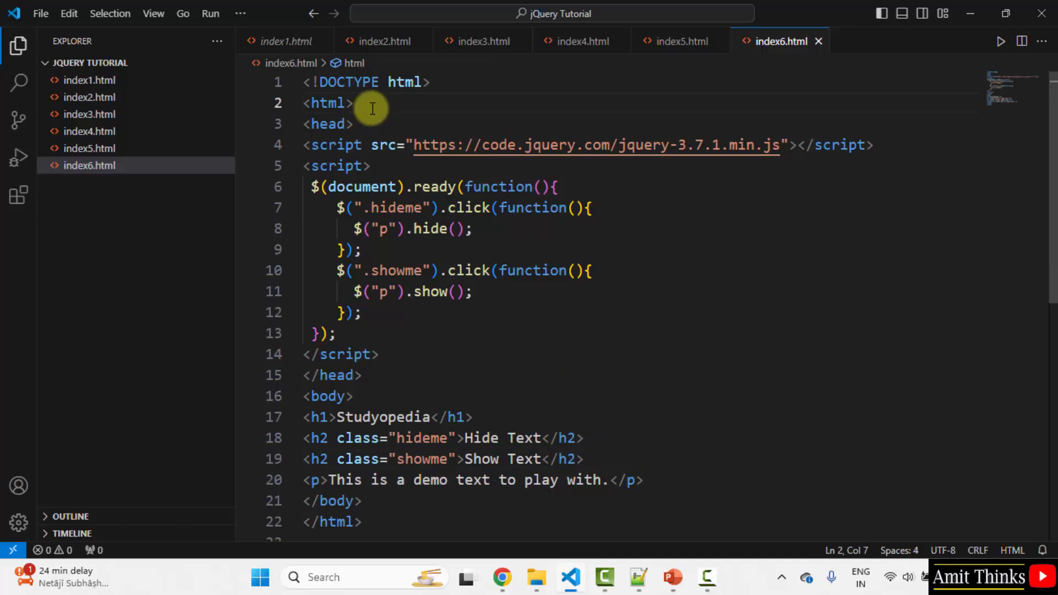
right_click(370, 108)
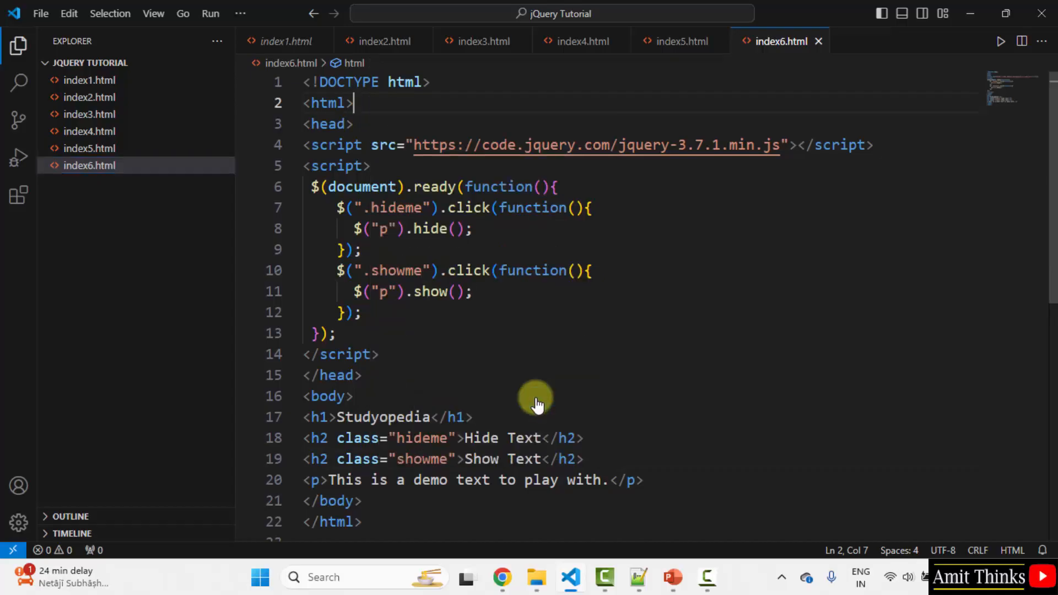
left_click(502, 577)
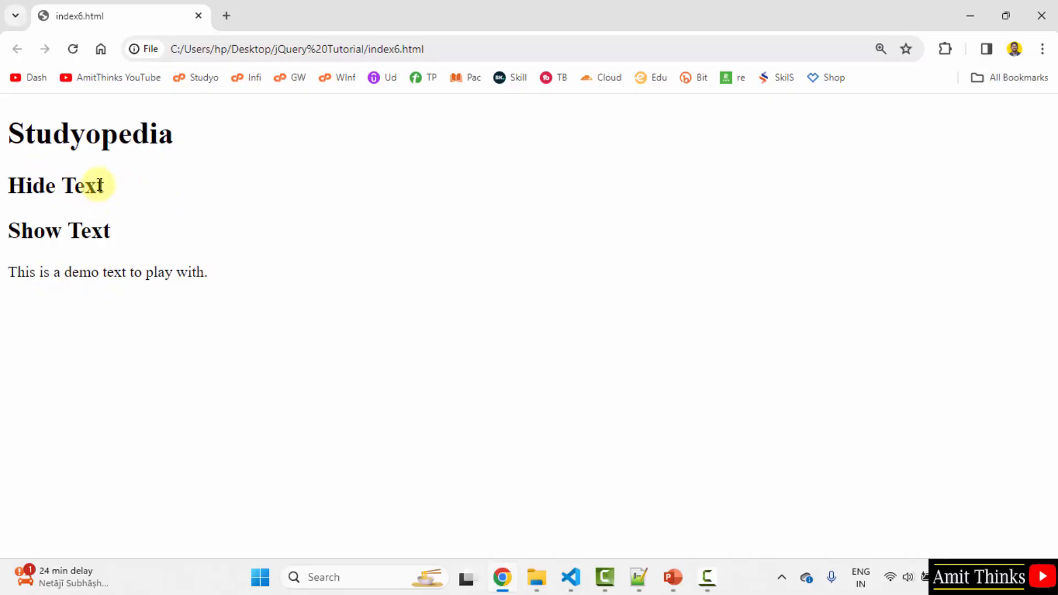
Hide the demo paragraph via Hide Text, then restore it via Show Text
left_click(55, 186)
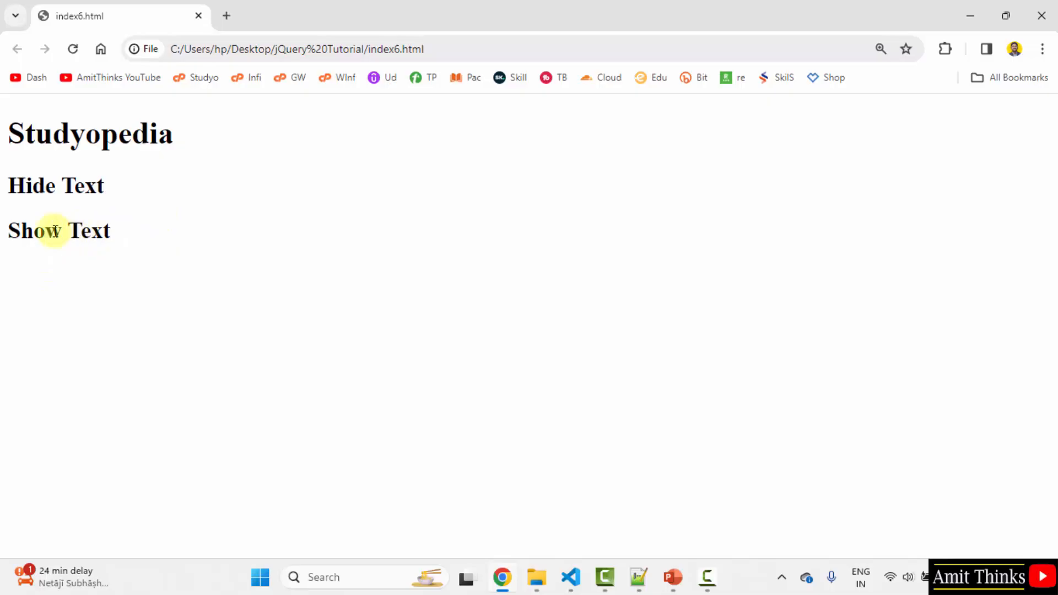
left_click(59, 231)
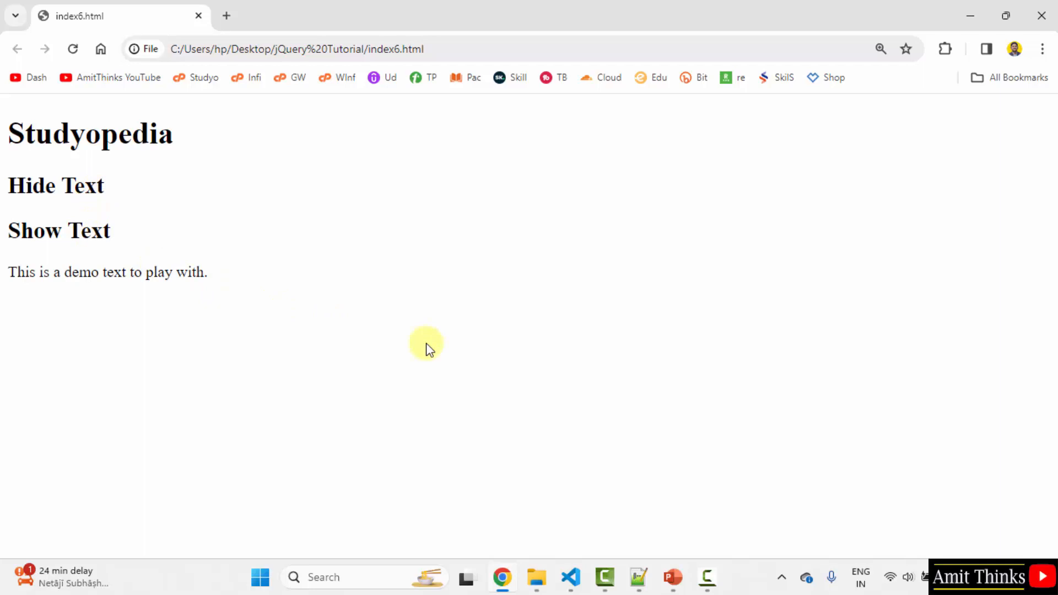
mouse_move(579, 580)
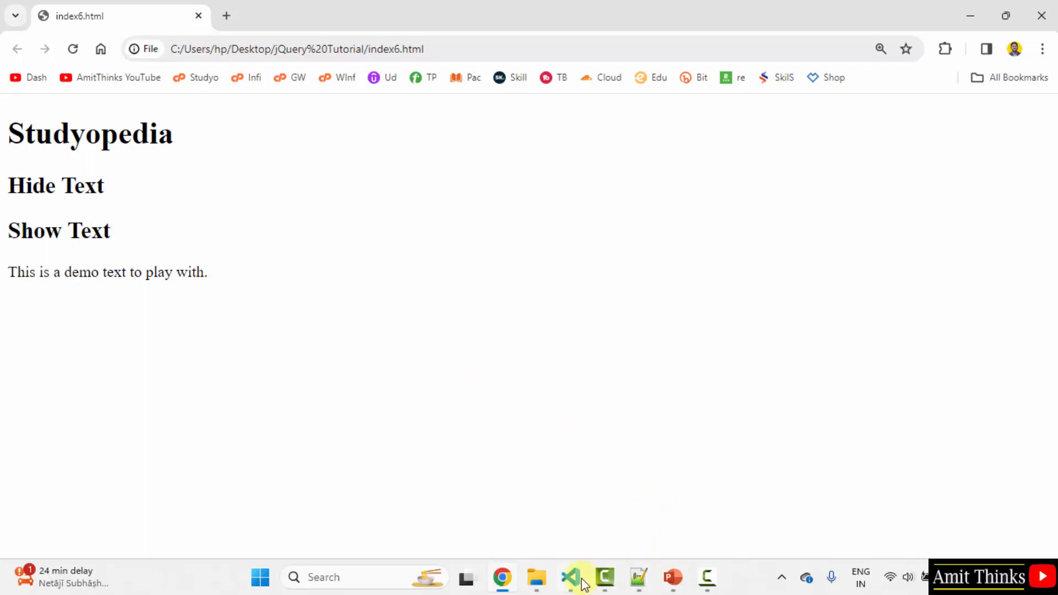
Switch back to Visual Studio Code showing the finished index6.html code
left_click(571, 576)
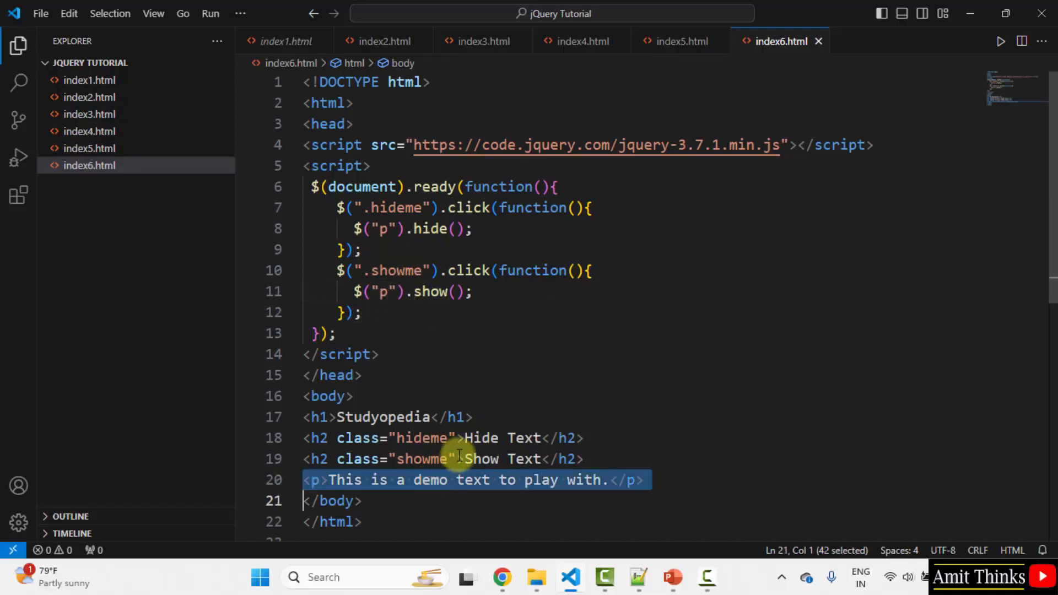
left_click(462, 480)
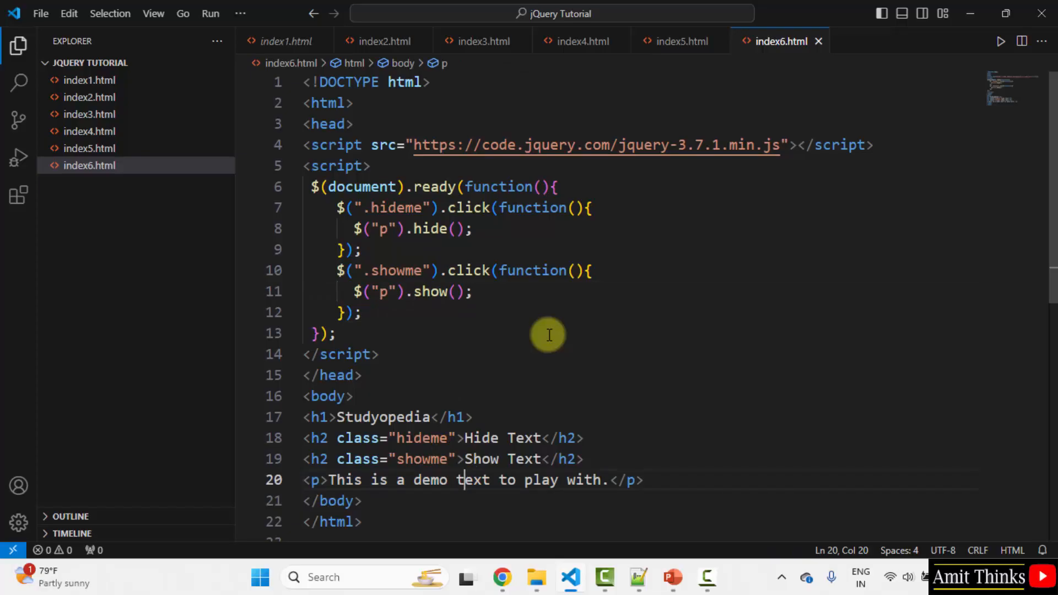